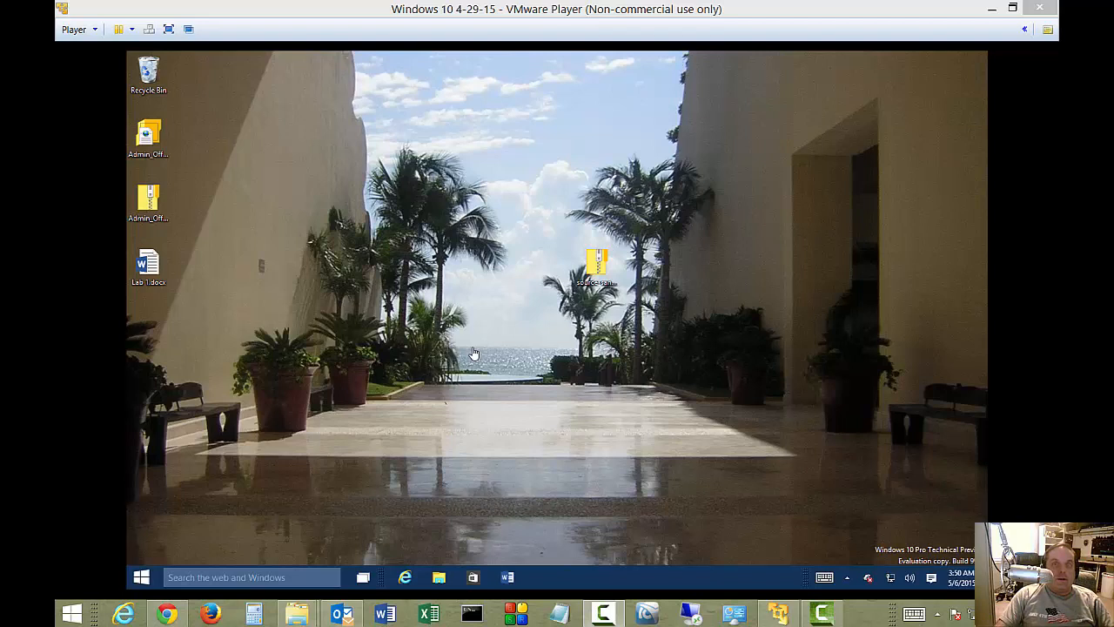
mouse_move(365, 357)
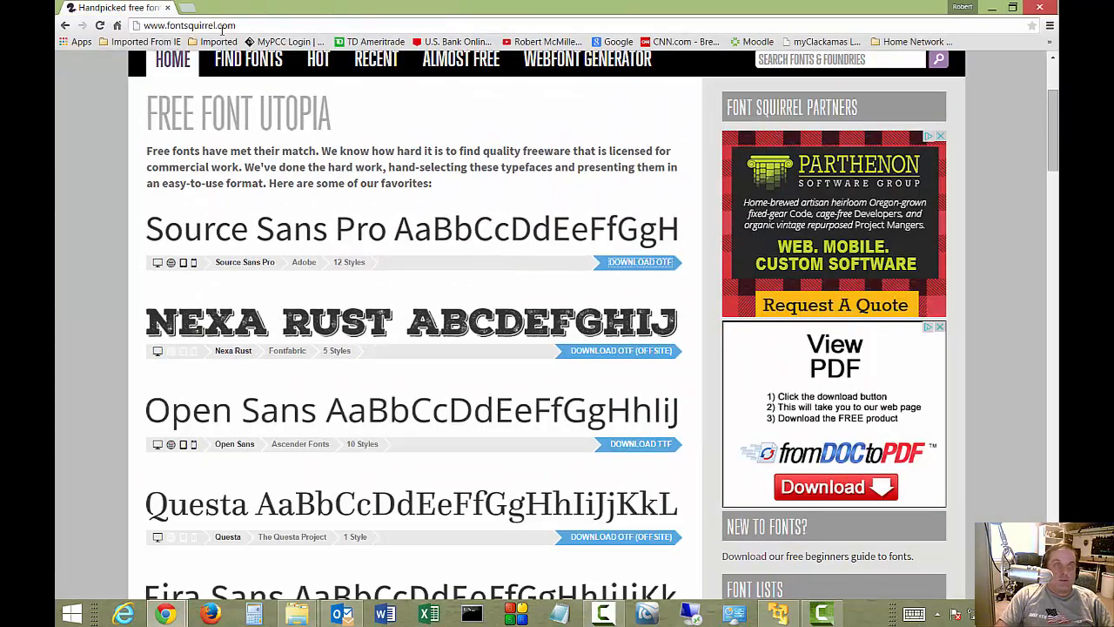
- Browse further down Font Squirrel's list of featured free fonts
left_click(189, 25)
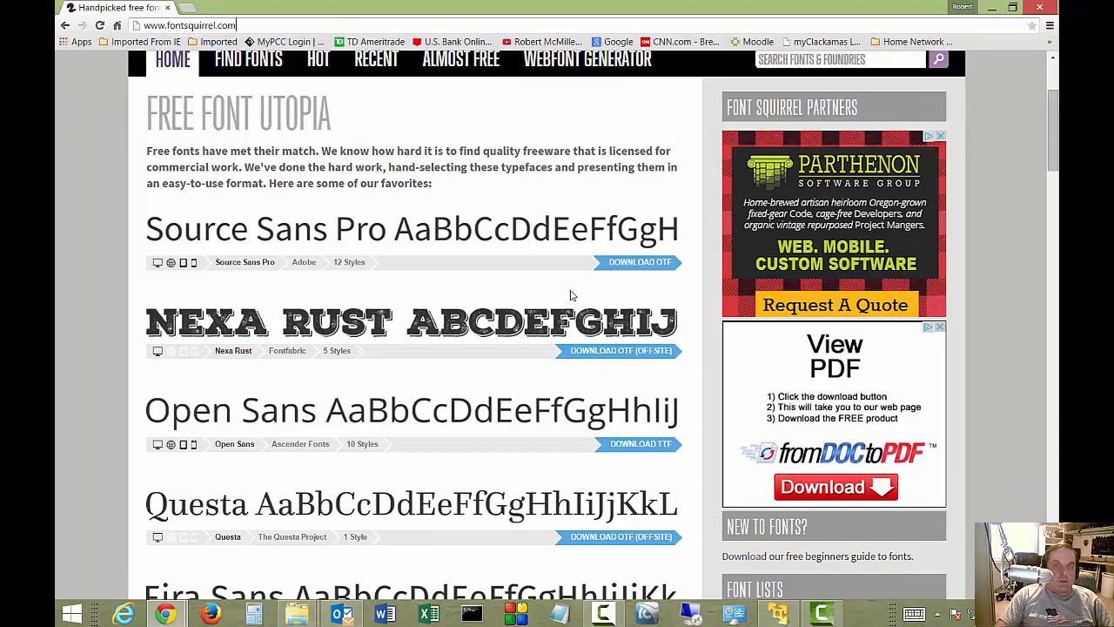
scroll("down", 3)
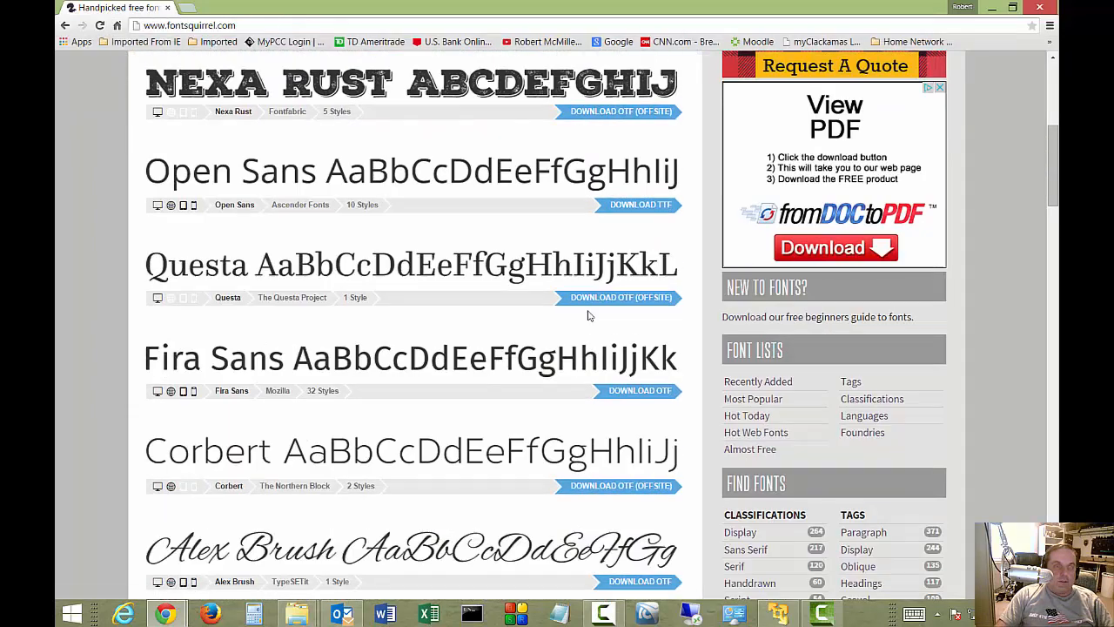
scroll("down", 3)
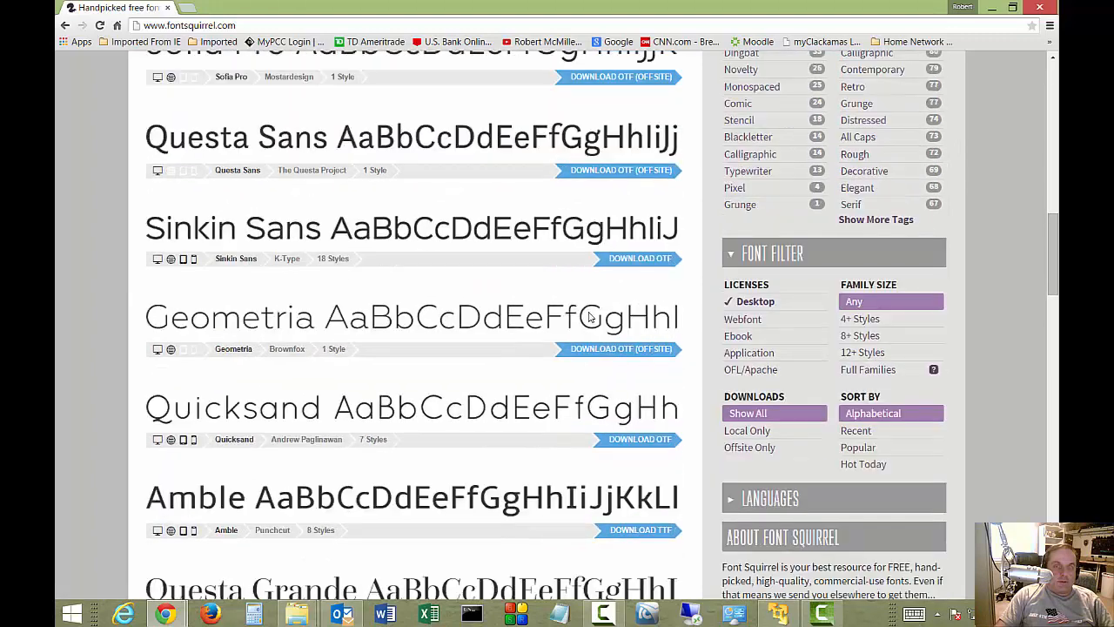
mouse_move(620, 348)
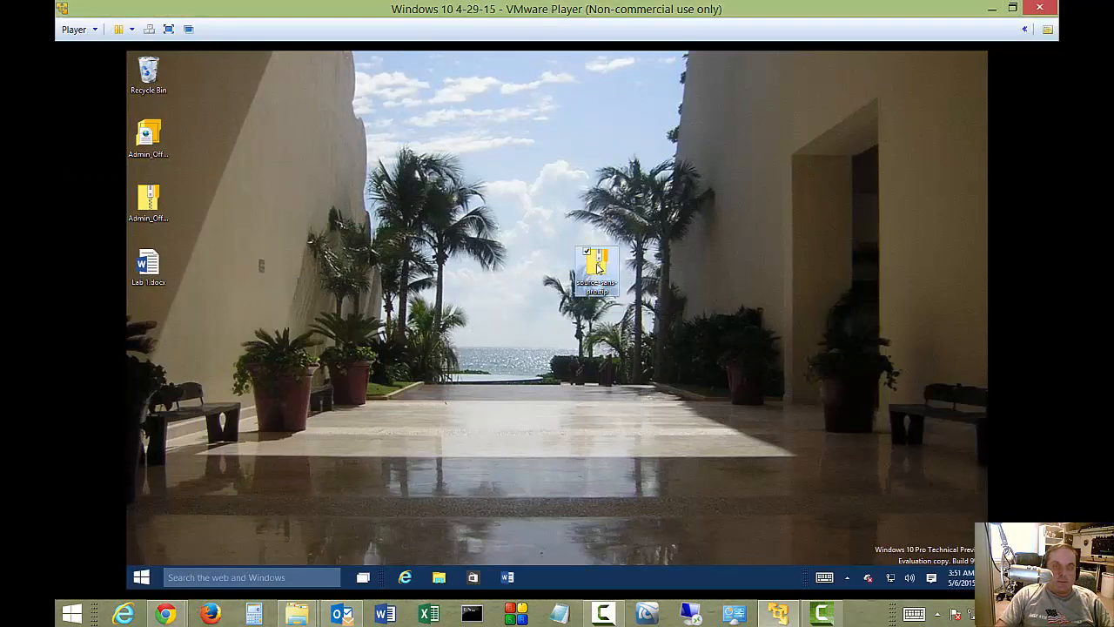
- Start Extract All on the source-sans-pro zip, targeting the Desktop
right_click(596, 269)
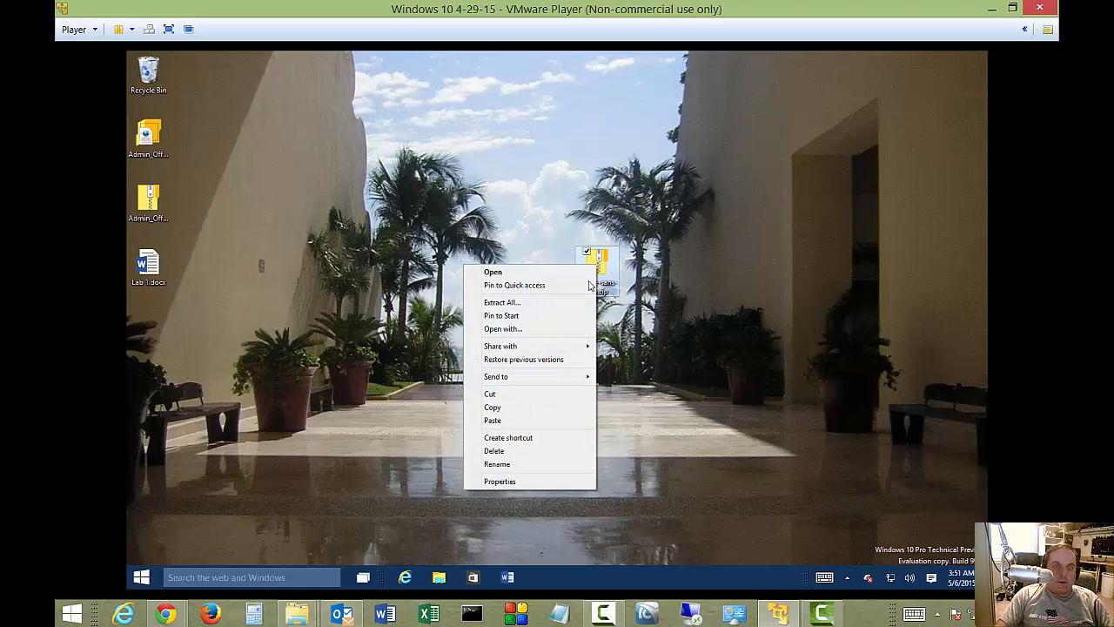
mouse_move(501, 302)
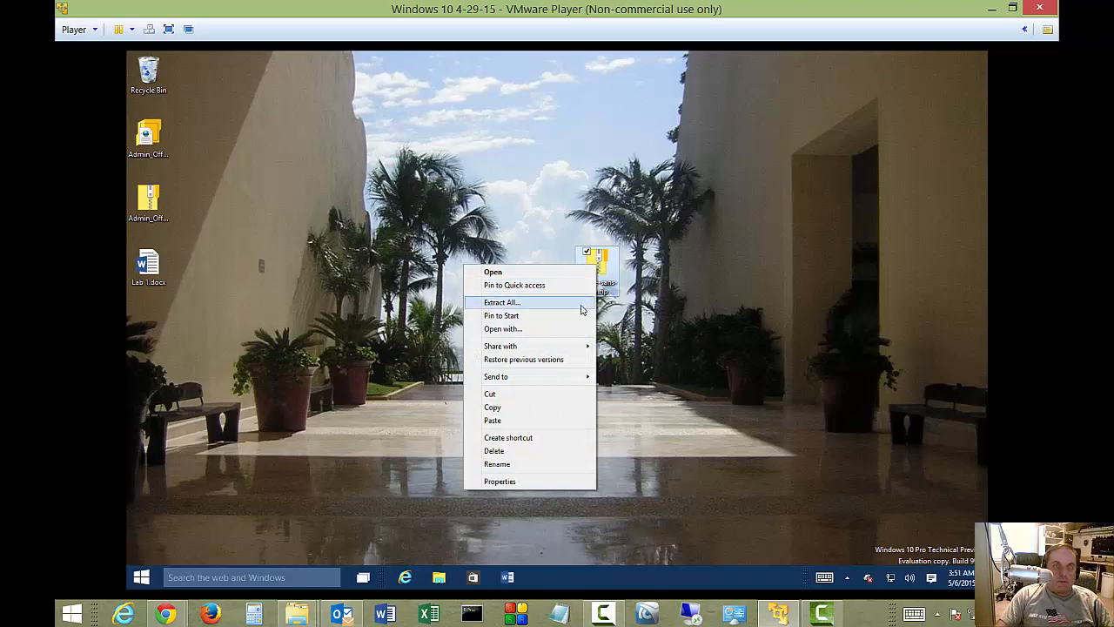
left_click(502, 302)
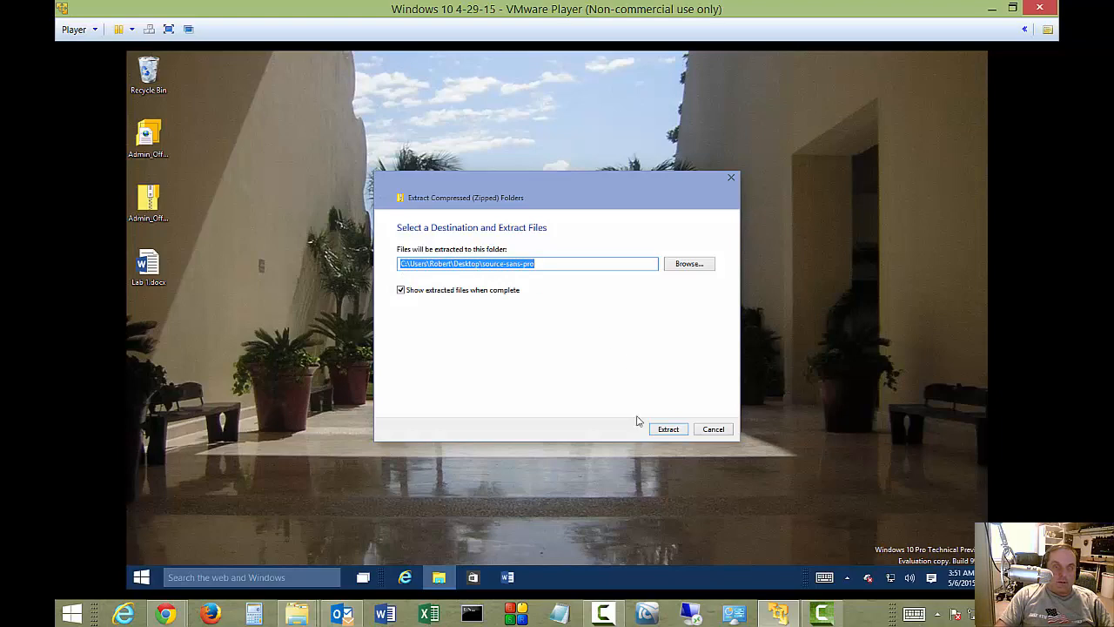
- Extract the archive into the source-sans-pro folder and preview SourceSansPro-Black.otf
left_click(667, 428)
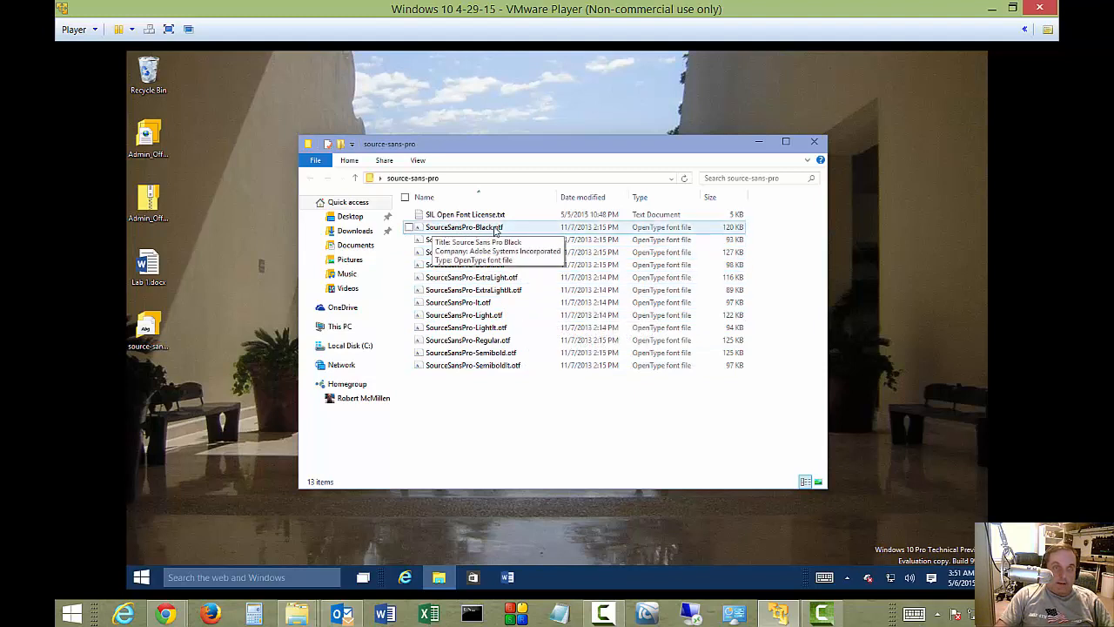
double_click(464, 227)
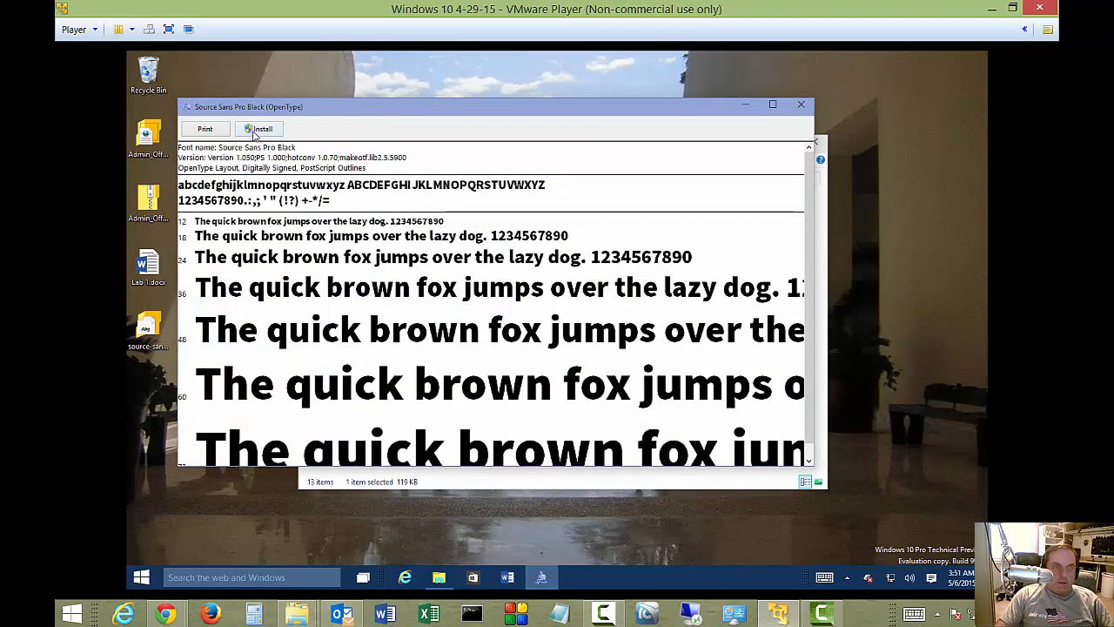
- Install Source Sans Pro Black, then launch Word with a blank document
left_click(258, 128)
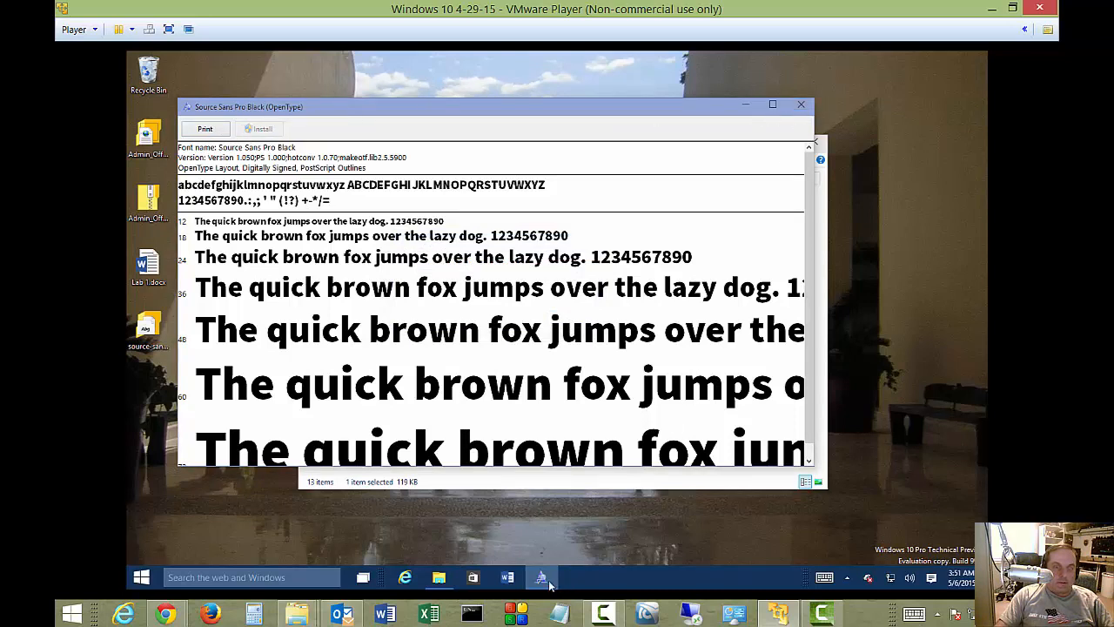
left_click(507, 577)
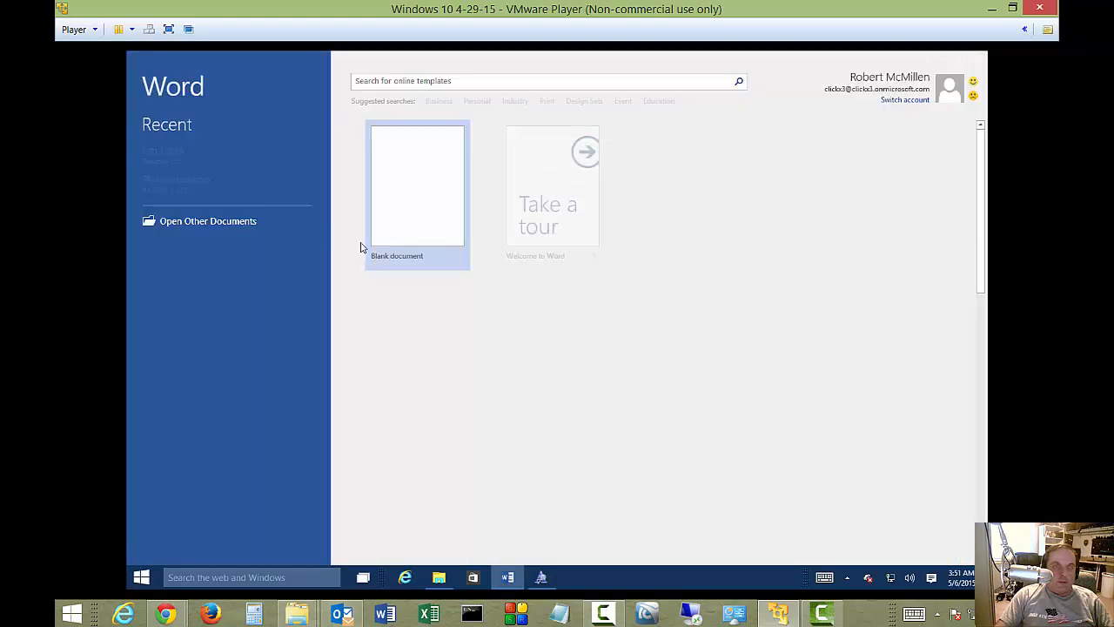
left_click(417, 185)
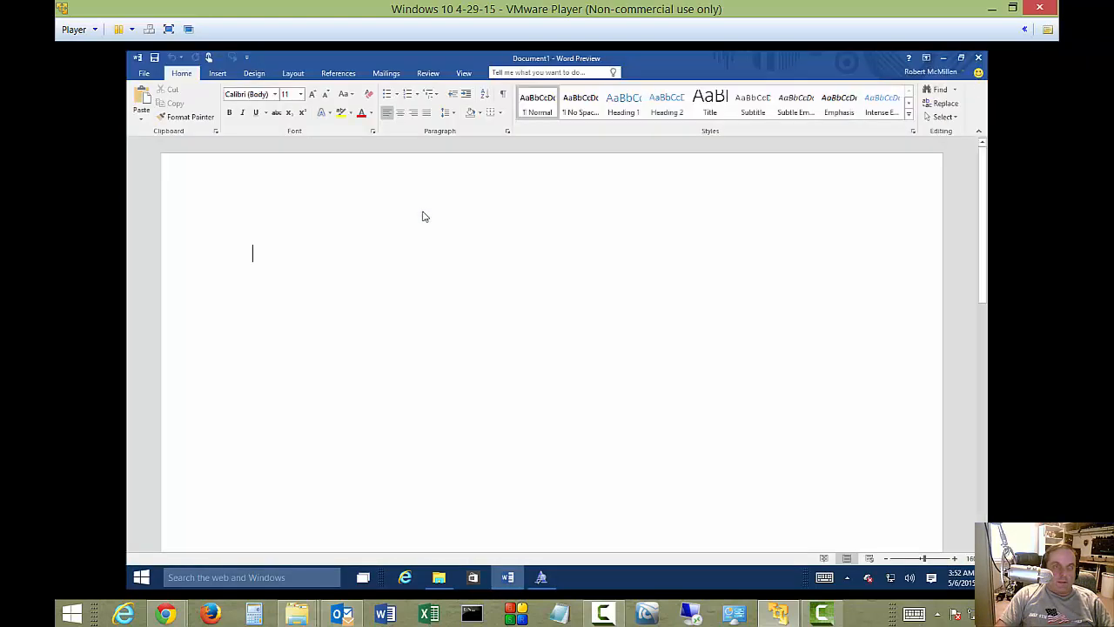
left_click(300, 94)
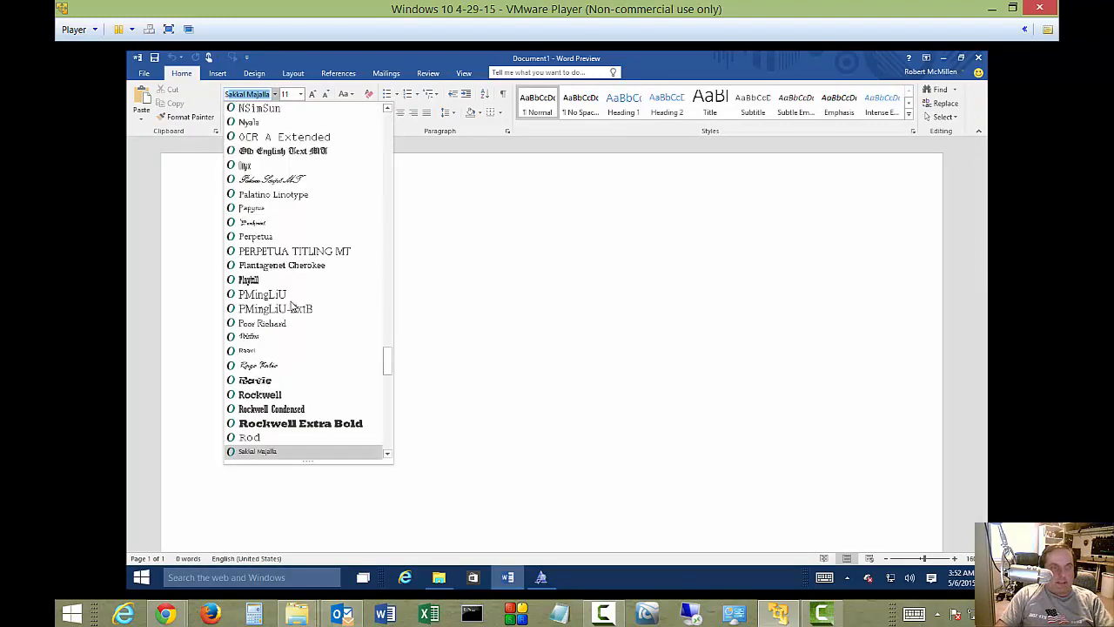
- Choose Source Sans Pro Black from Word's font list
scroll("down", 3)
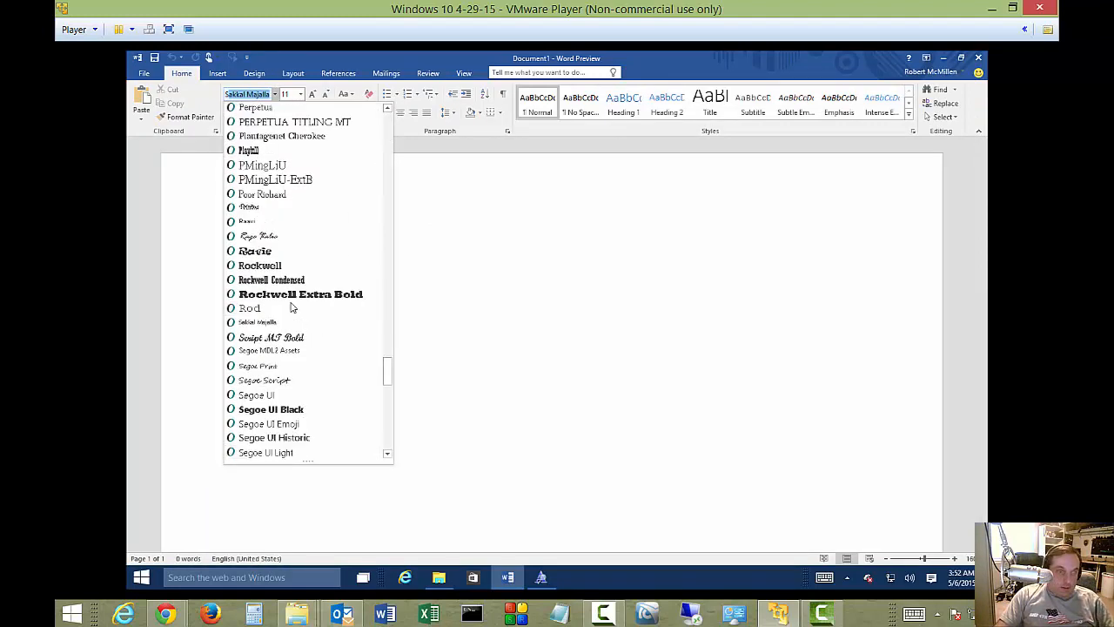
scroll("down", 3)
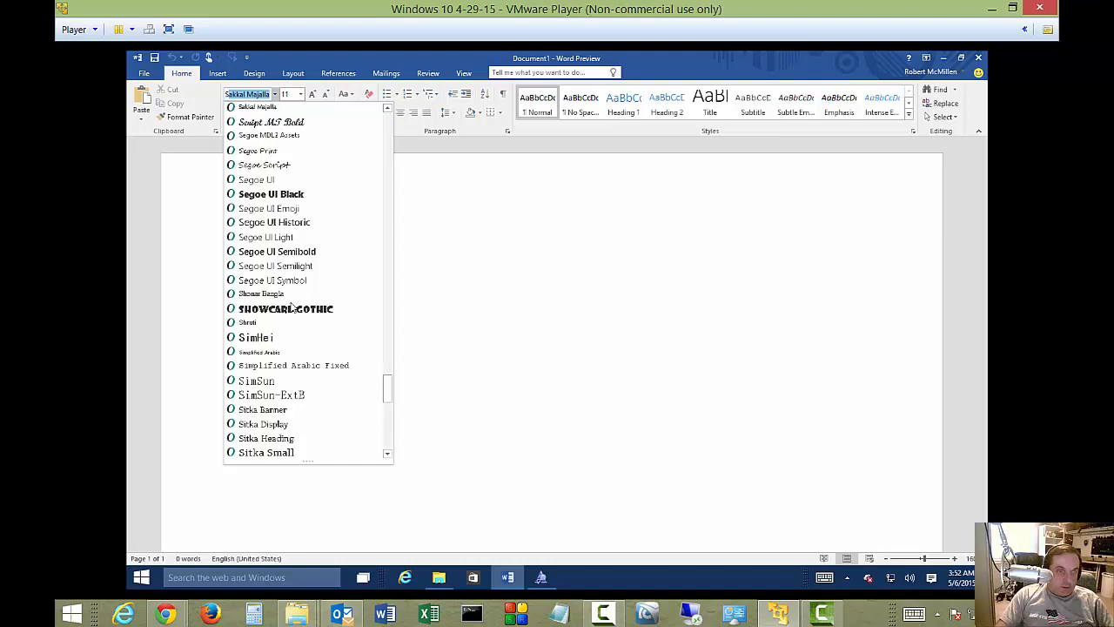
scroll("down", 3)
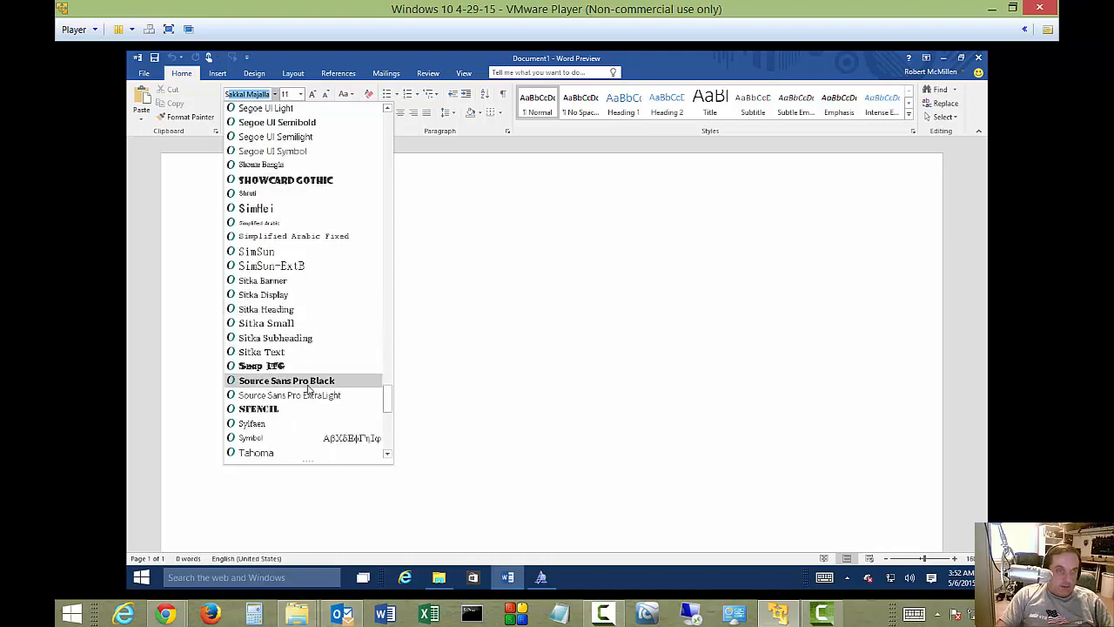
left_click(285, 380)
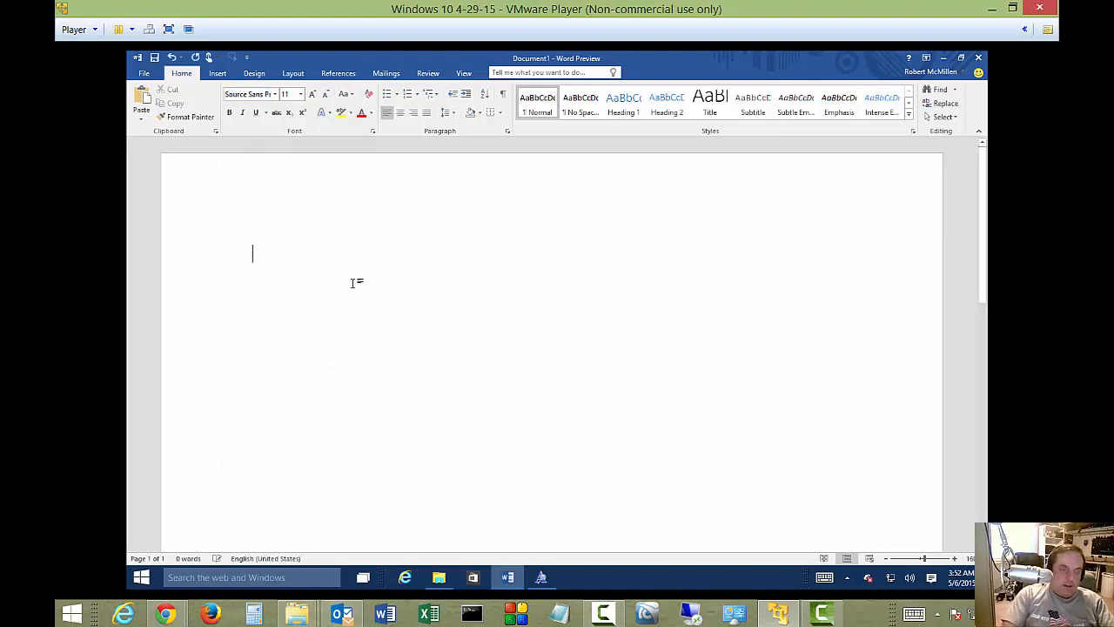
- Type 'I can type' into the blank document
type("I cas")
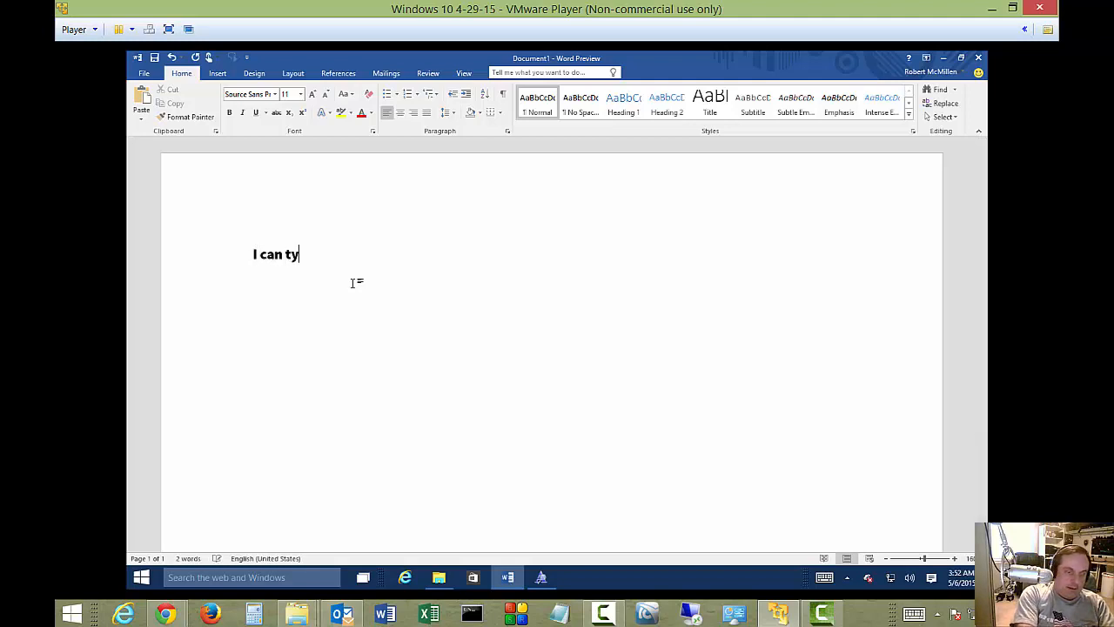
type("pe")
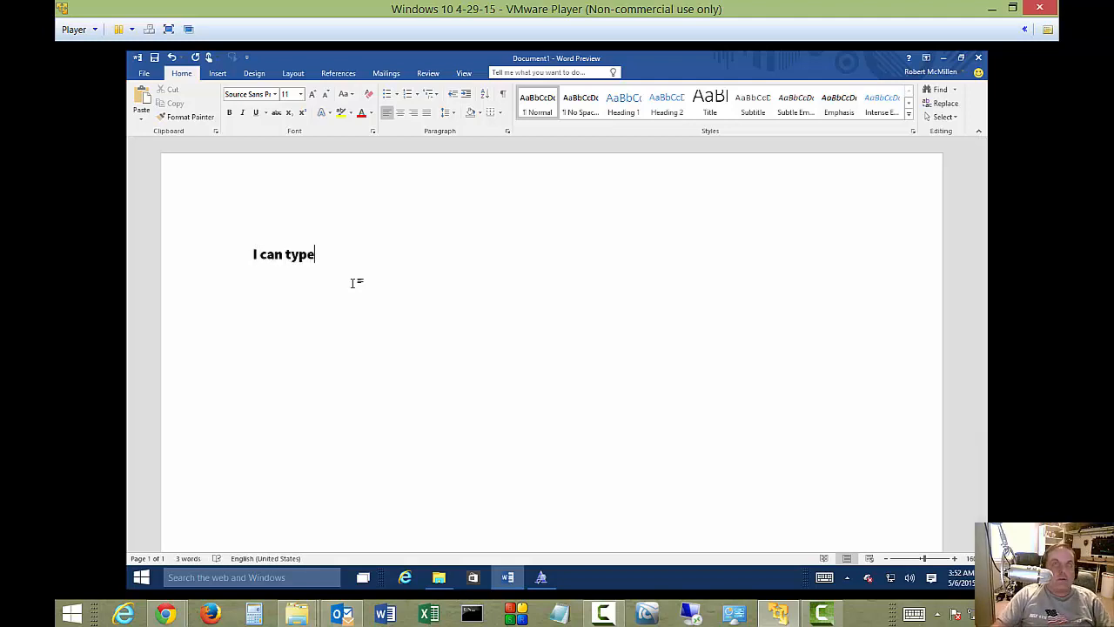